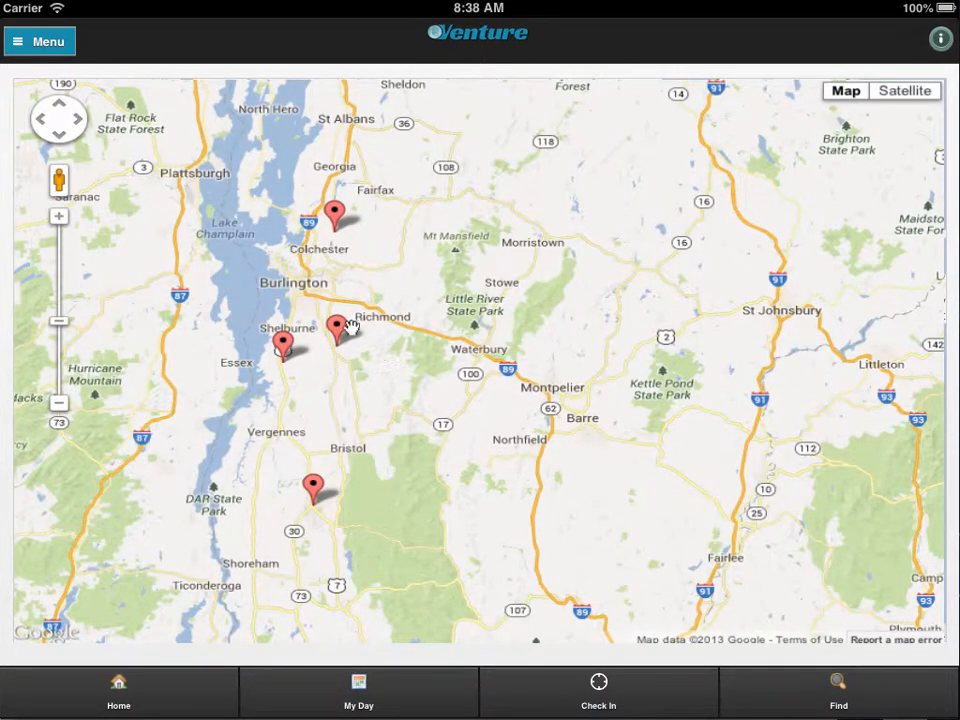
left_click(338, 328)
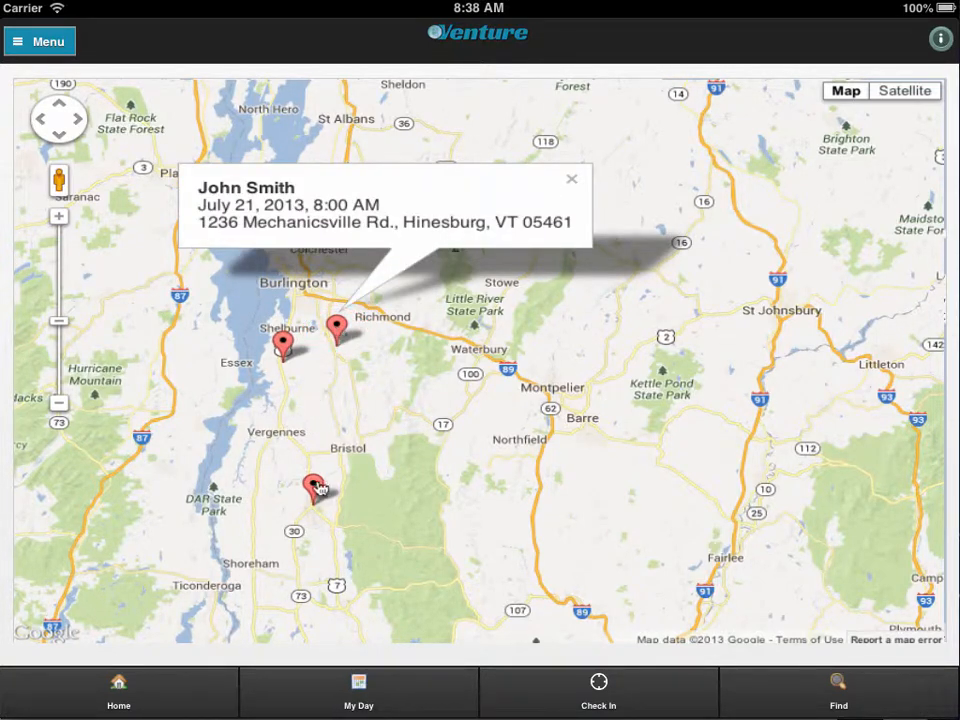
left_click(315, 487)
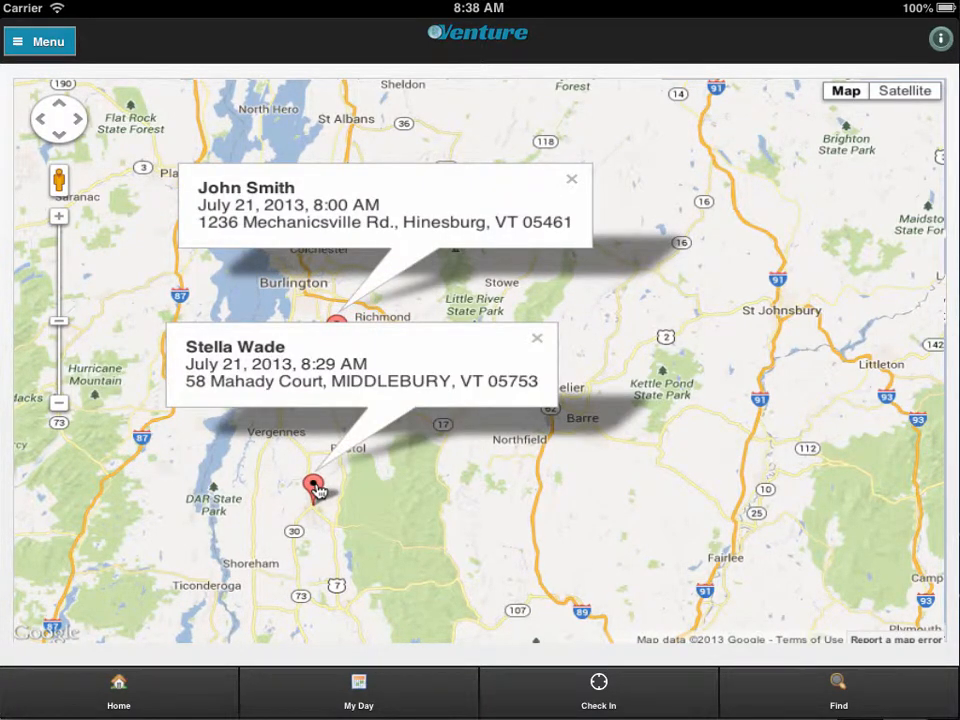
left_click(40, 41)
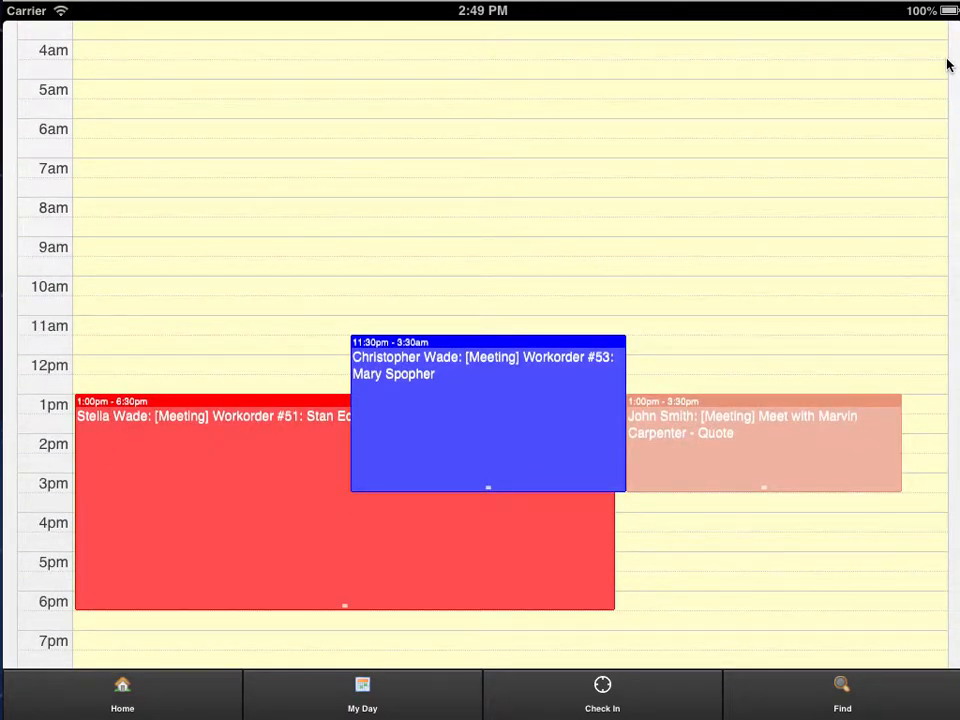
mouse_move(714, 163)
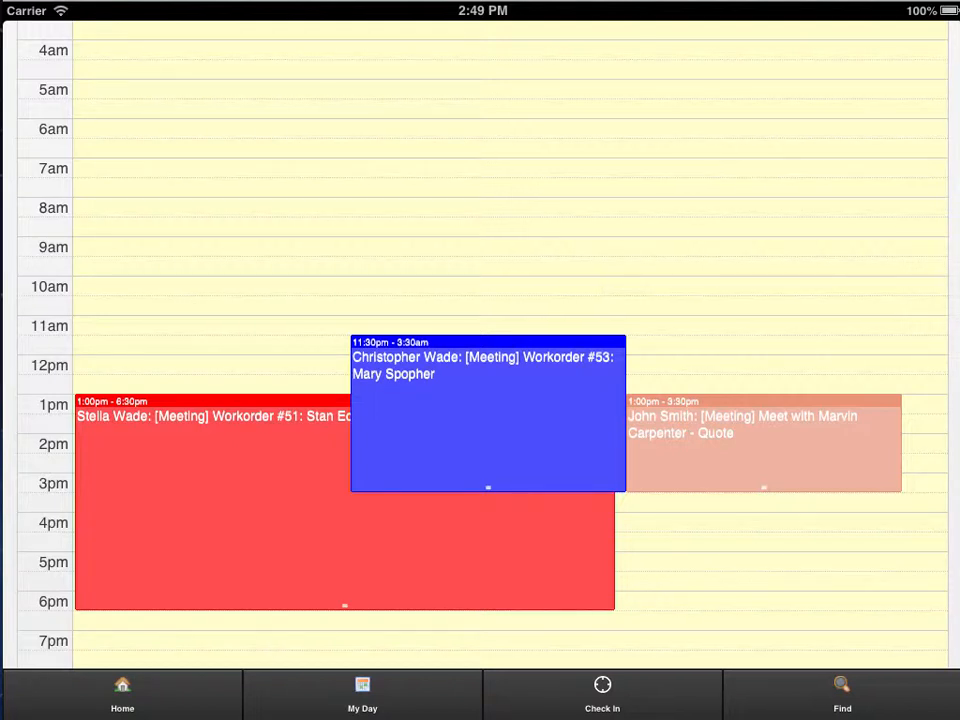
Return from the team calendar to the team overview page.
left_click(122, 694)
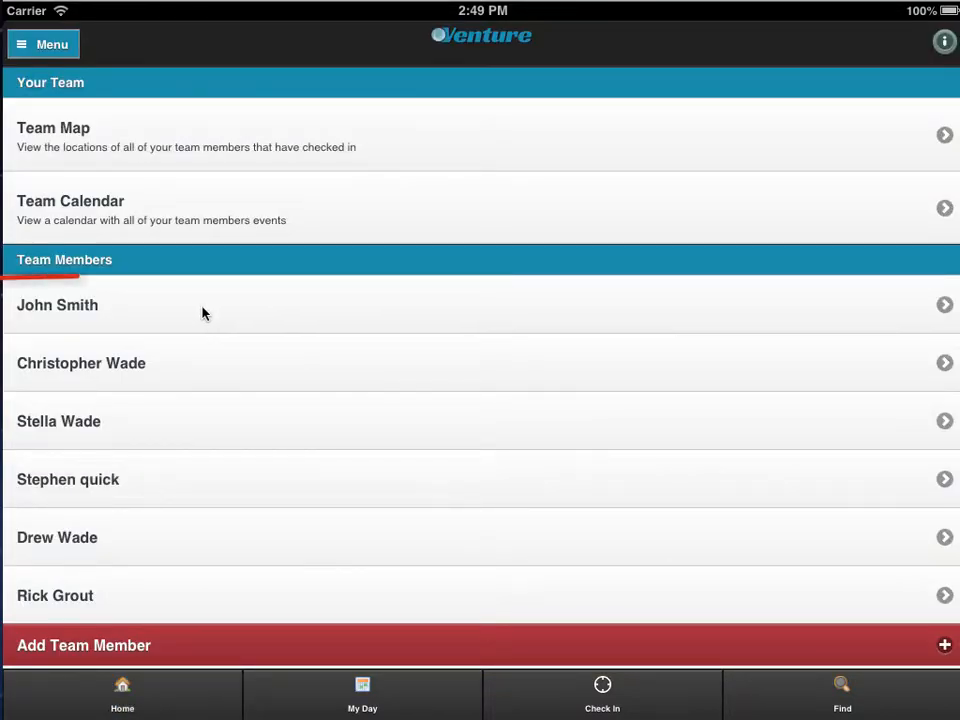
left_click(57, 305)
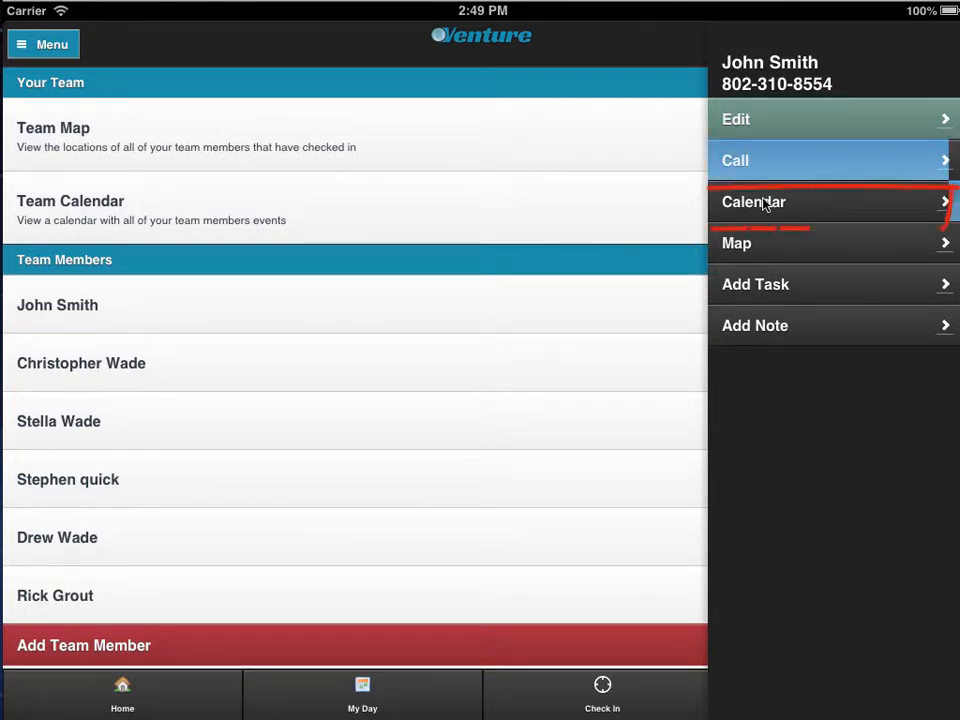
left_click(753, 202)
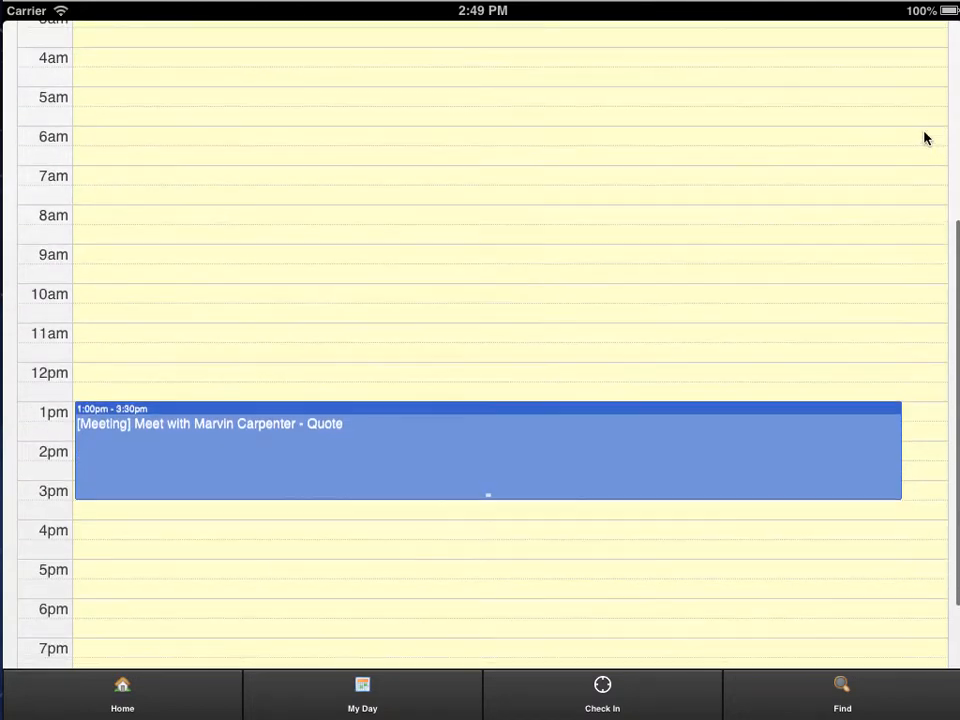
mouse_move(337, 420)
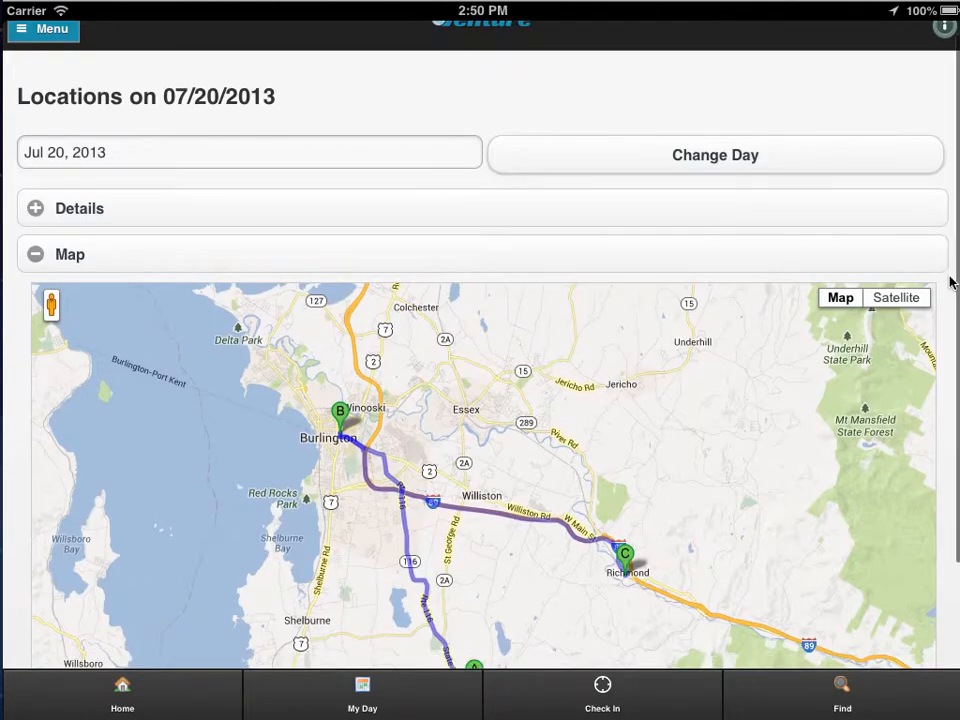
Review the 07/20/2013 route details (25.4 miles, 37 minutes), then return to the team page.
scroll("down", 3)
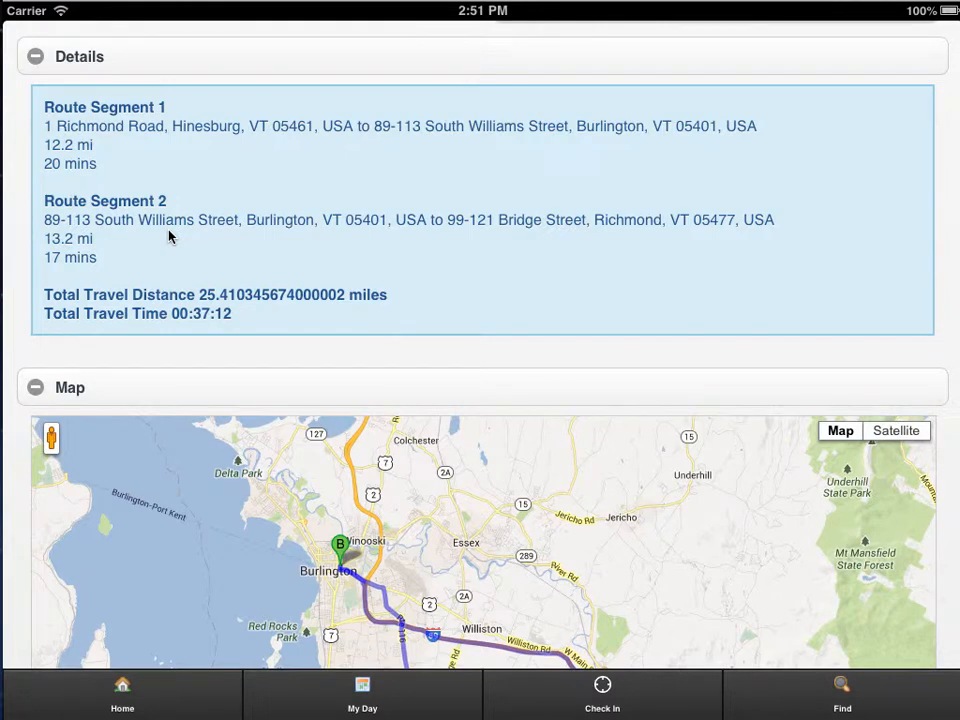
left_click(122, 694)
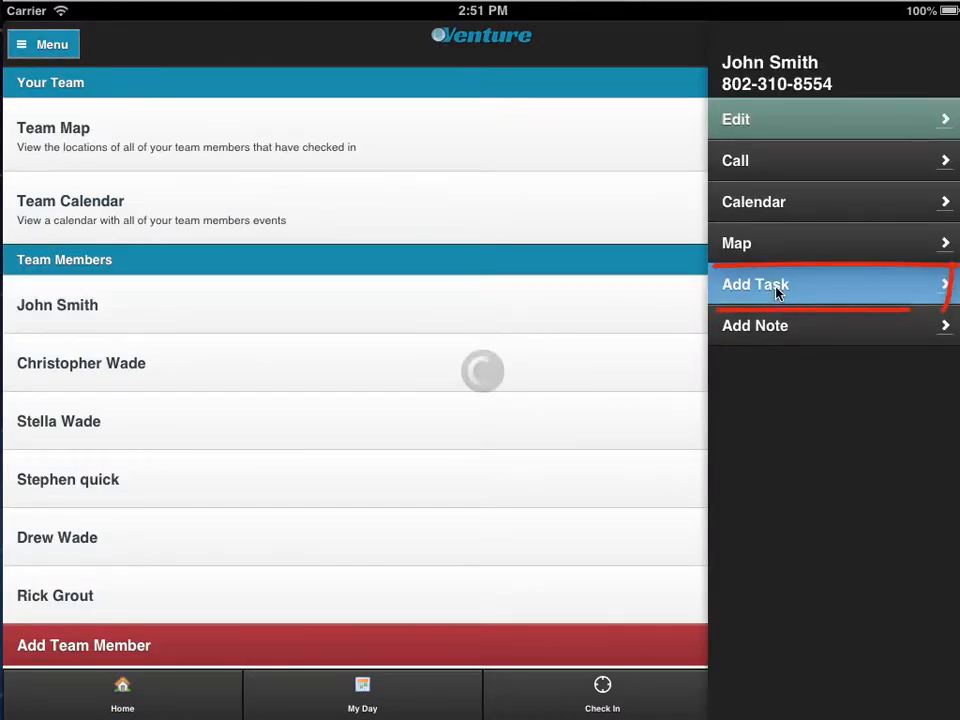
left_click(755, 284)
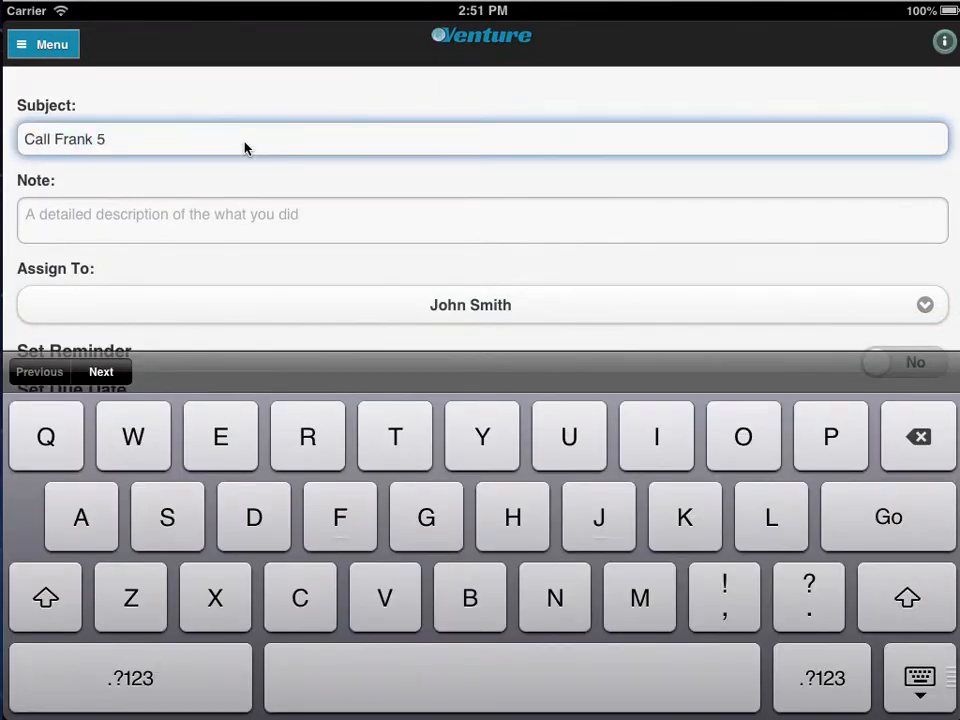
type("22-3304")
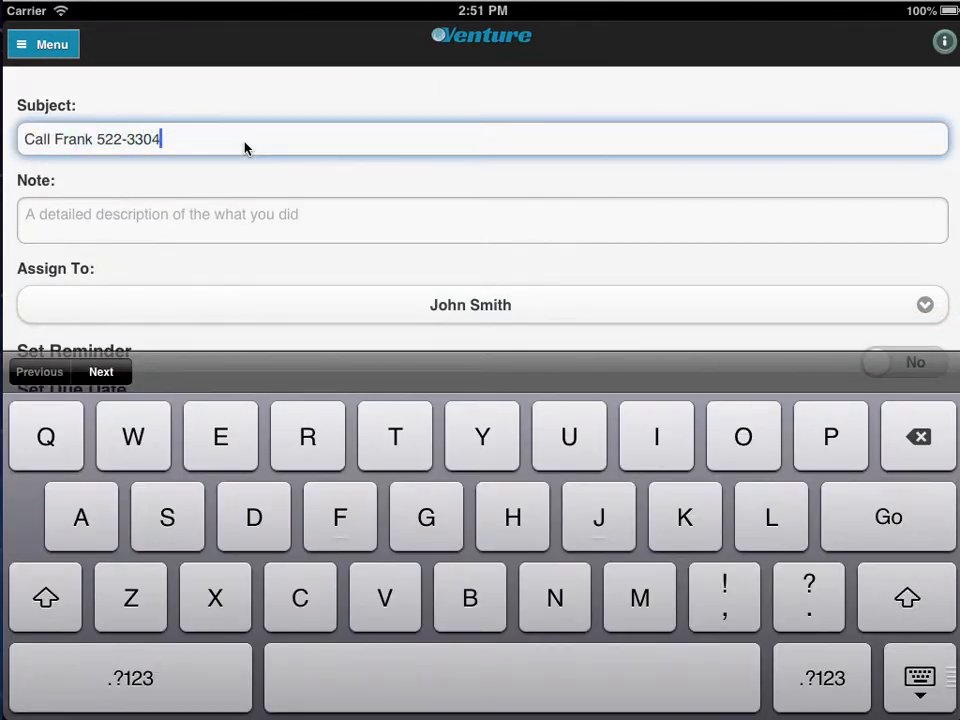
left_click(902, 362)
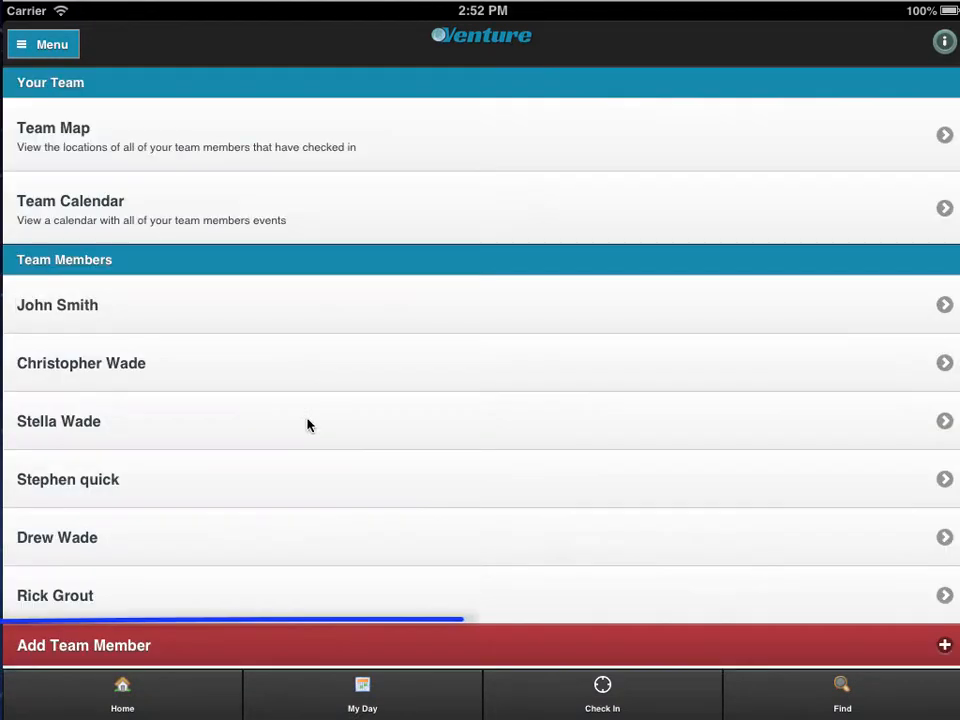
left_click(84, 645)
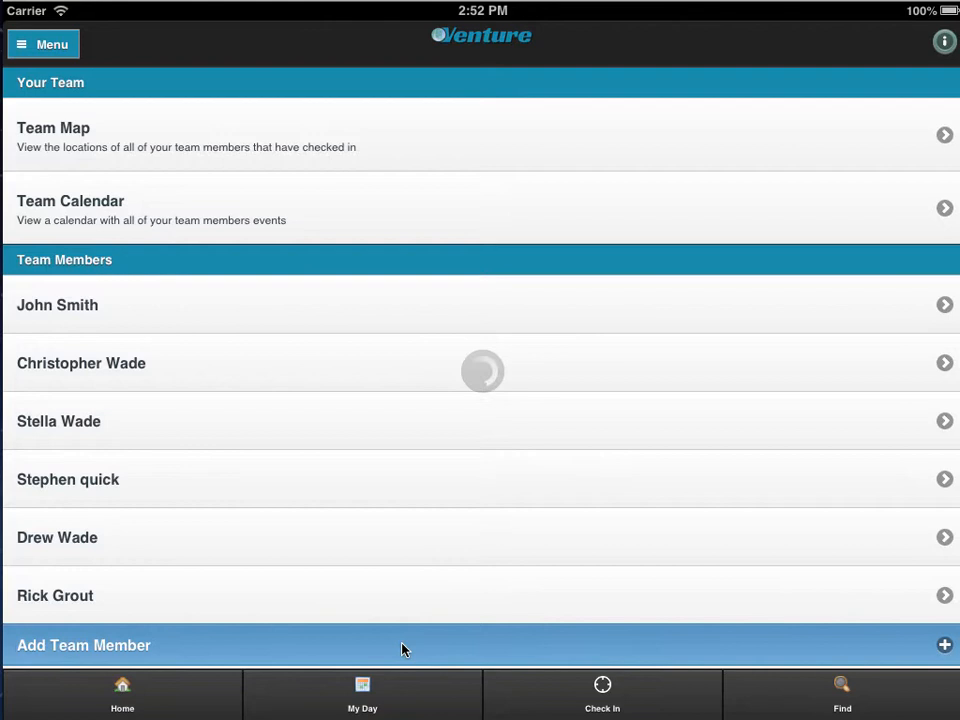